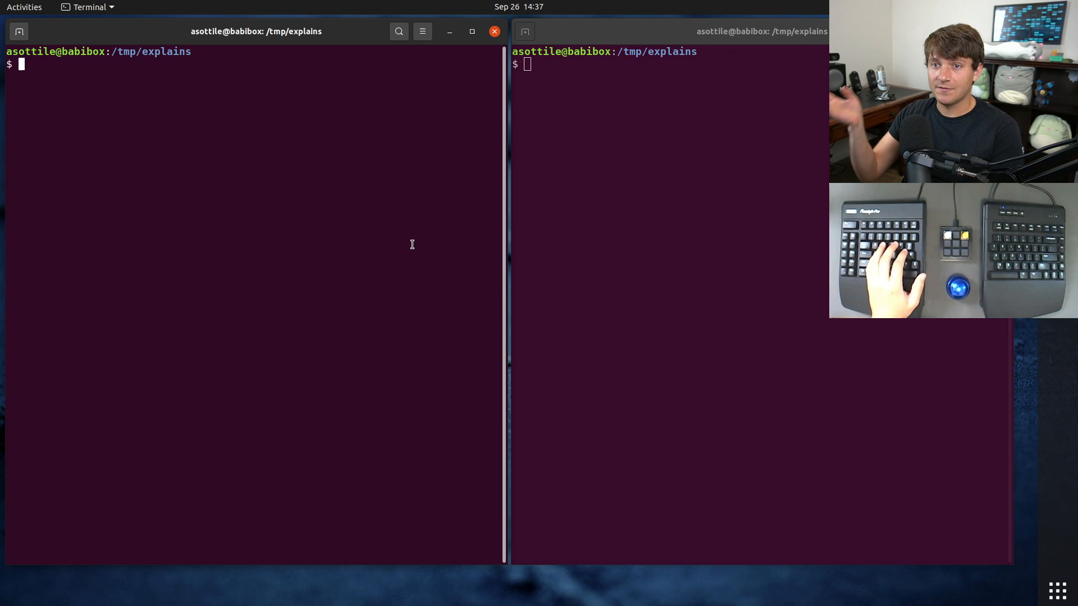
Write the if __name__ == '__main__' guard raising SystemExit(main()) in t.py
type("b")
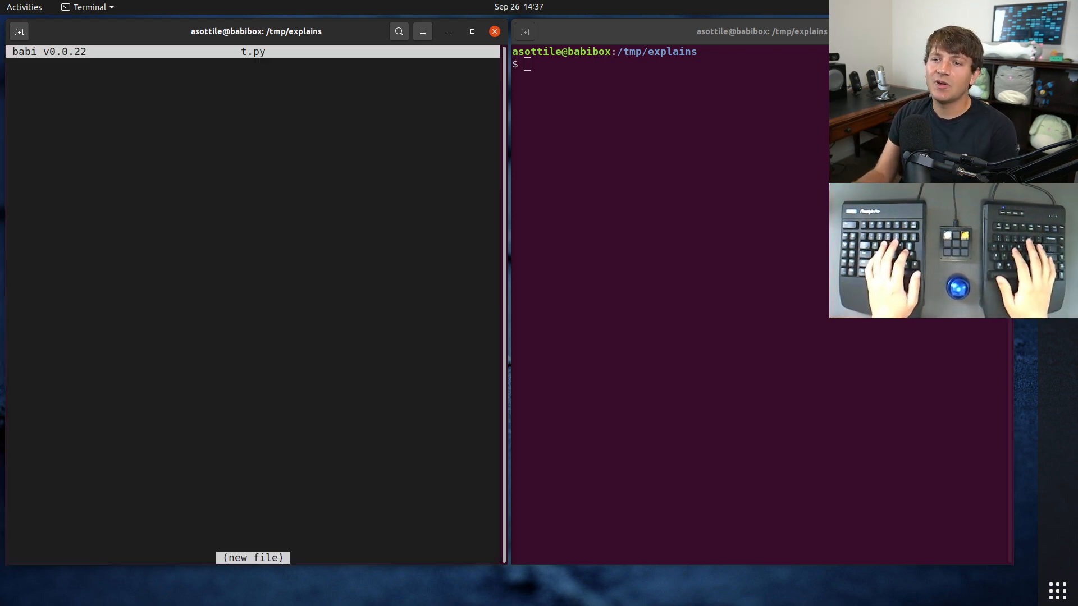
type("if __name__")
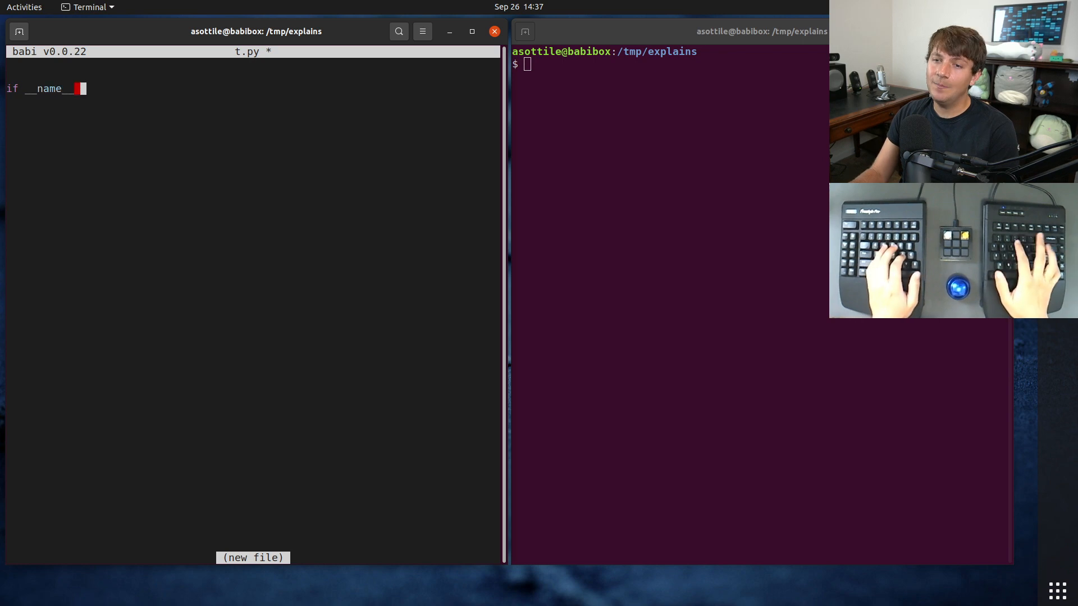
type("== '__main__':")
left_click(250, 100)
type("raise System")
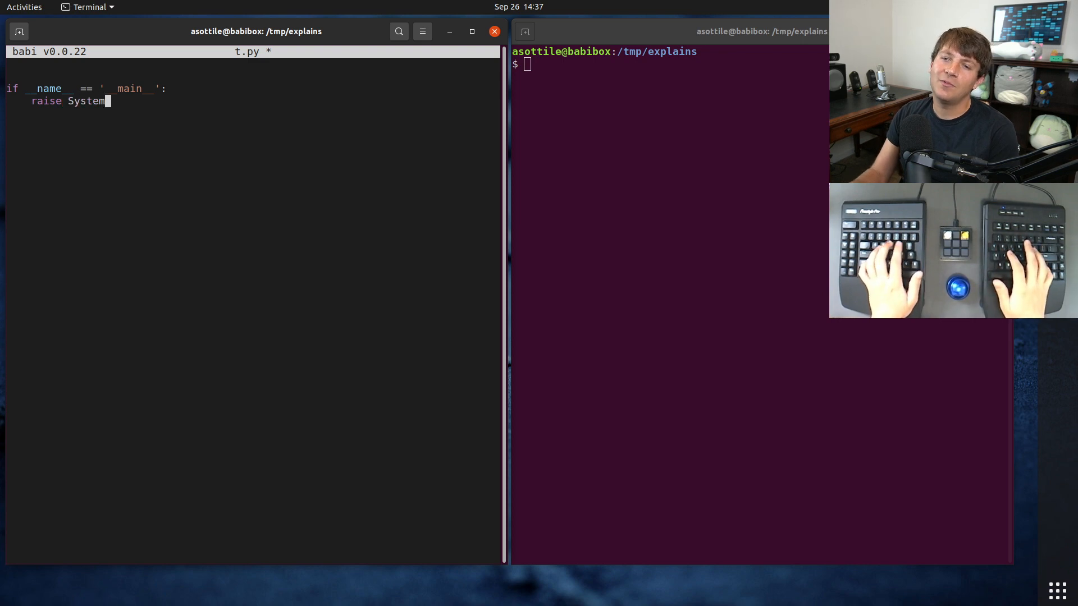
type("Exit(main(")
left_click(253, 75)
type("def main() -> int:")
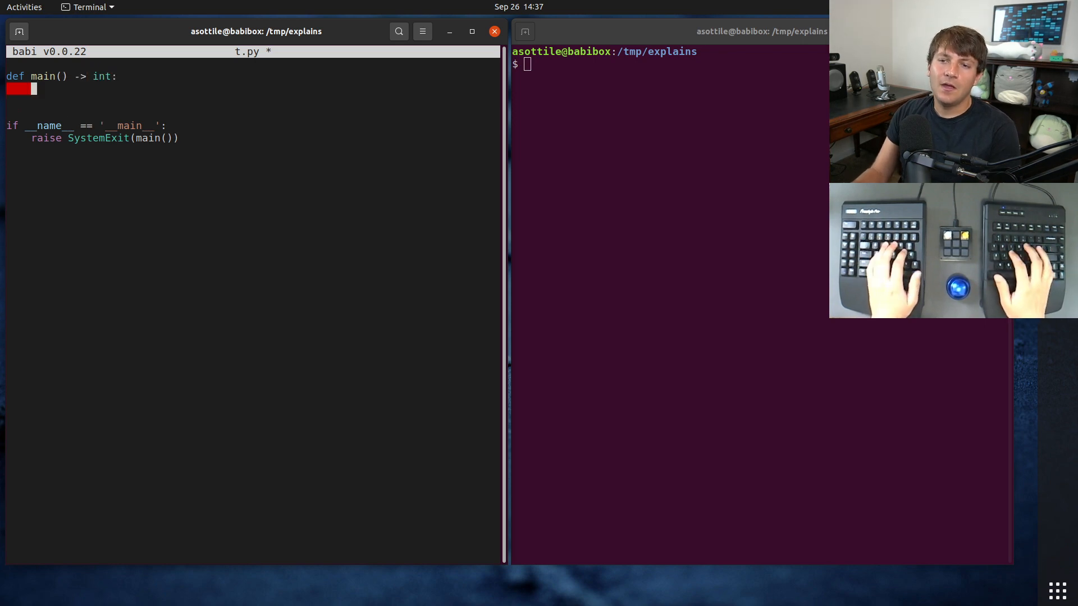
Fill in main() to print 'hello hello world' and return 0, save, and start running it with python
type("return 0")
type("print(")
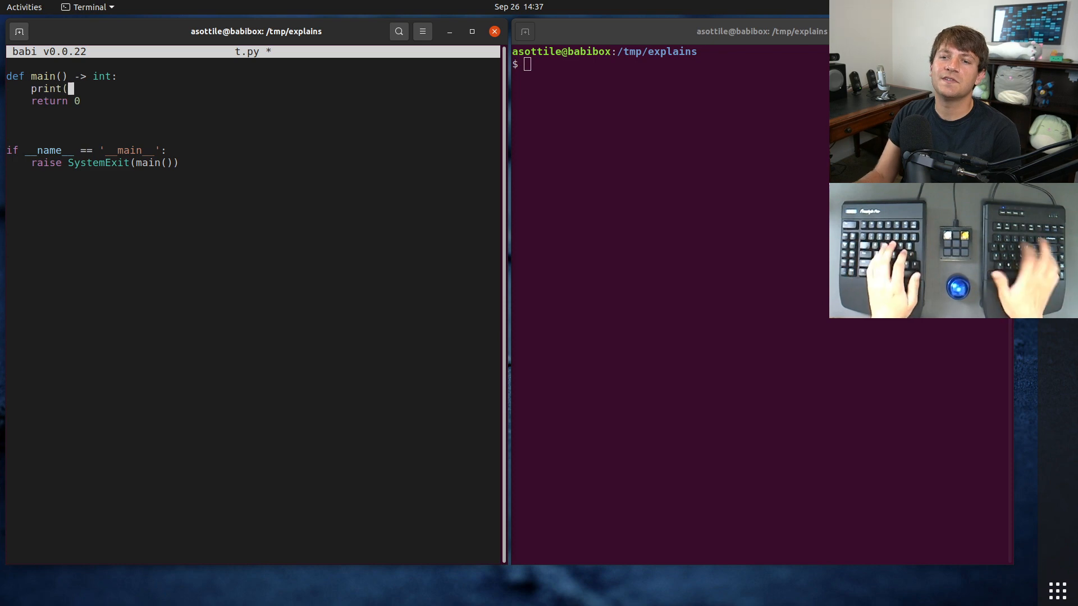
type("'hello hello world")
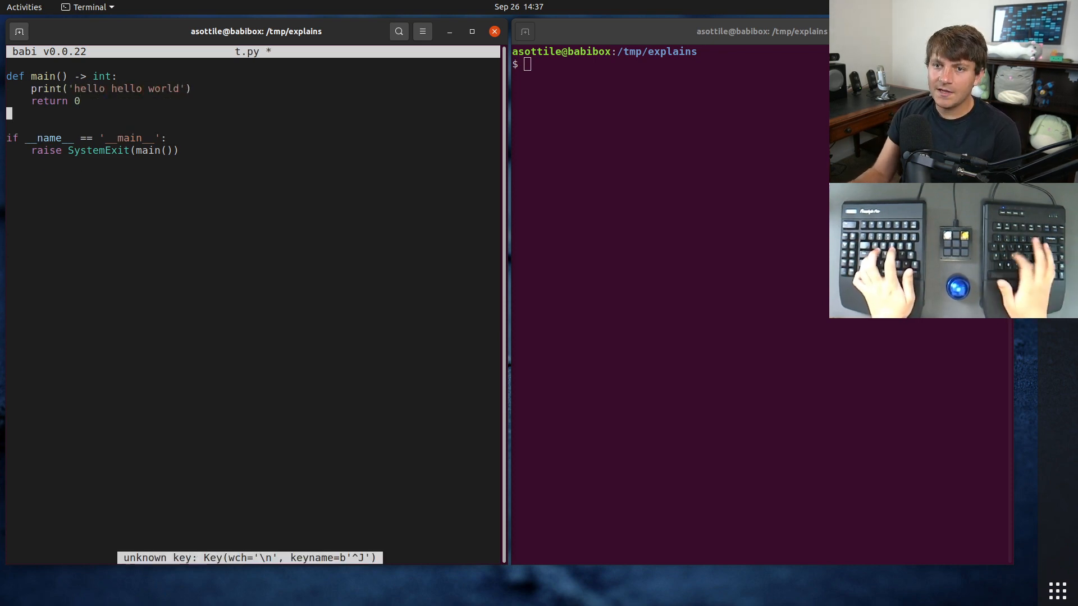
key("ctrl+s")
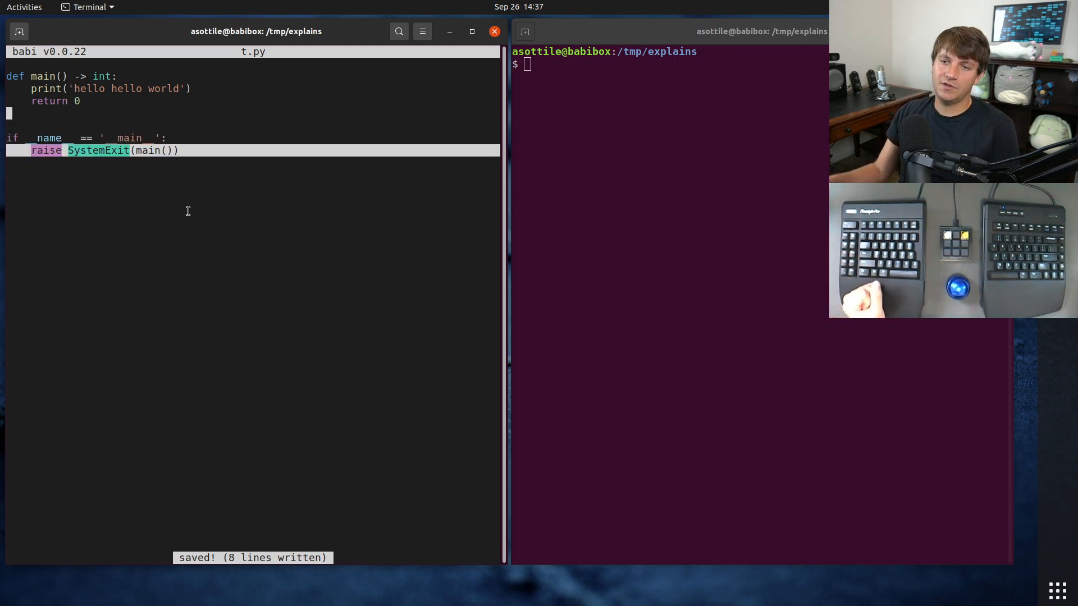
type("python3 t.py")
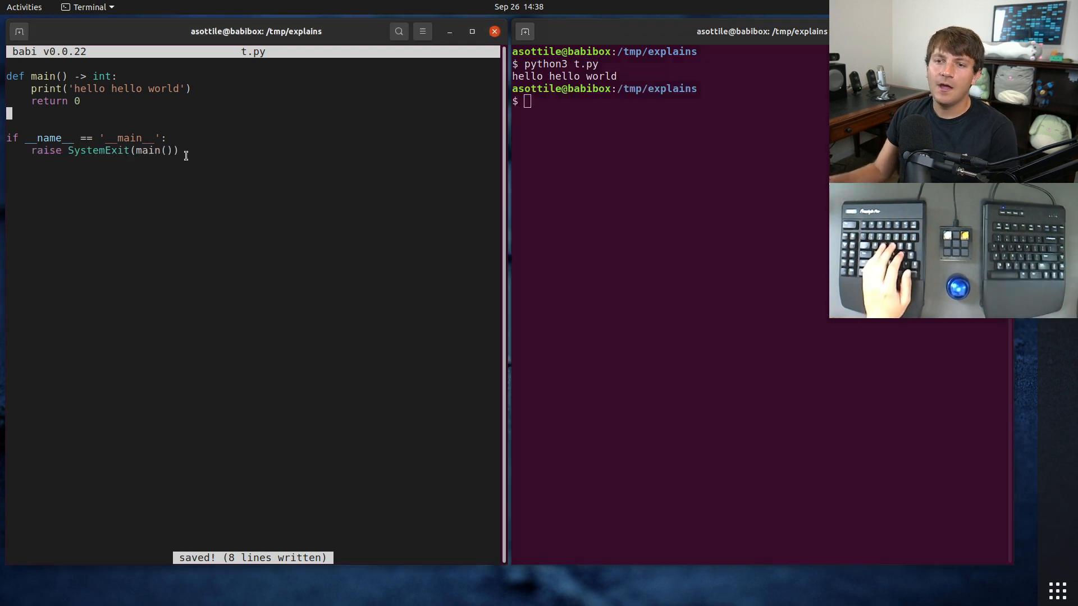
Add print(__name__), import sys and print(sys.modules[__name__]) to t.py and save
type("priunt(__name__")
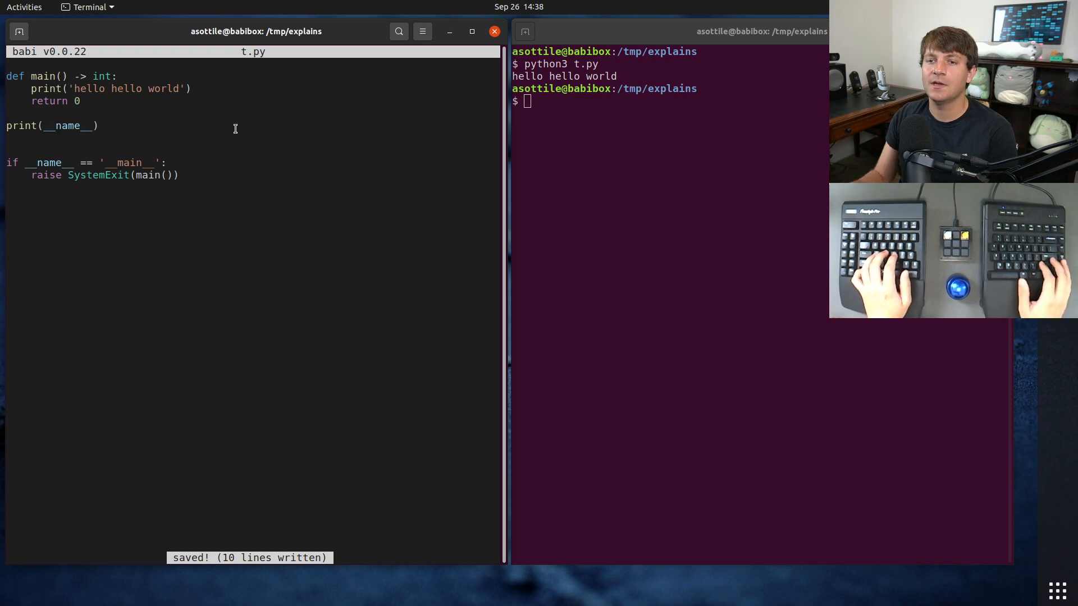
key("enter")
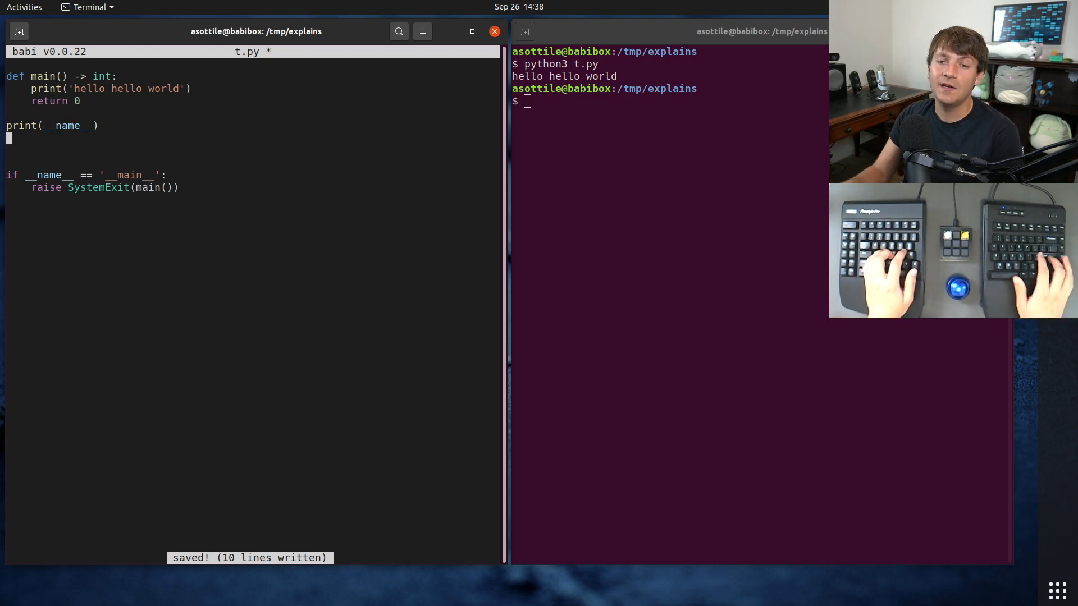
type("import sys")
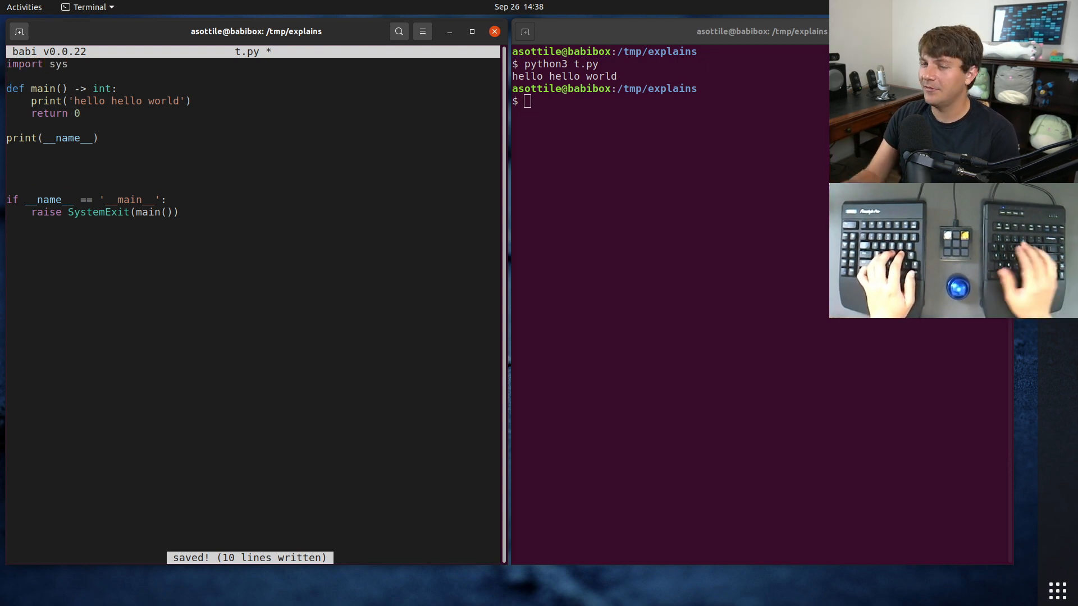
type("print(sy")
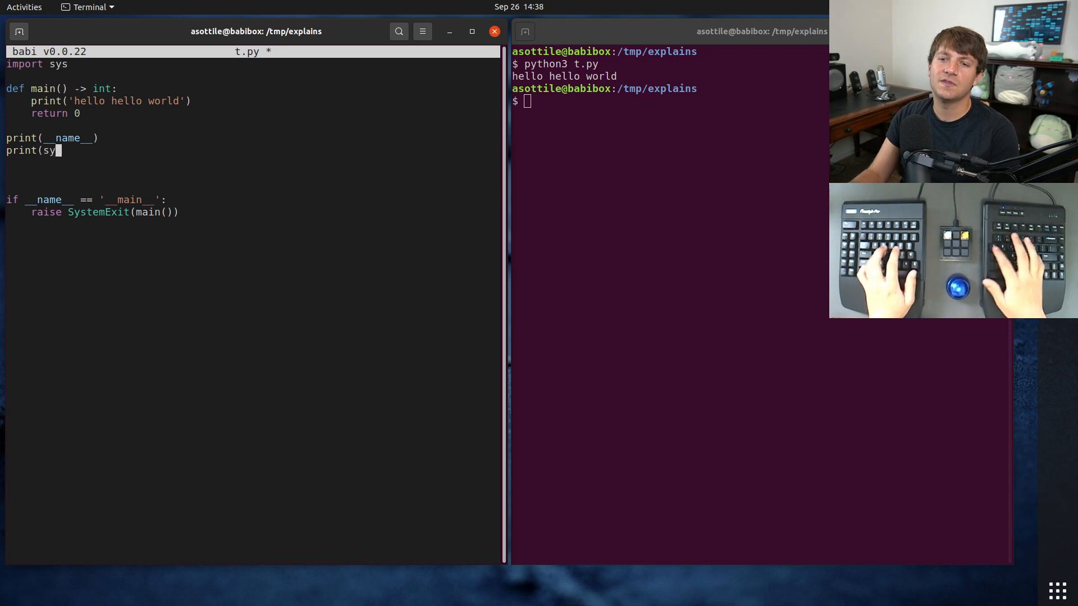
type(".modules[__n")
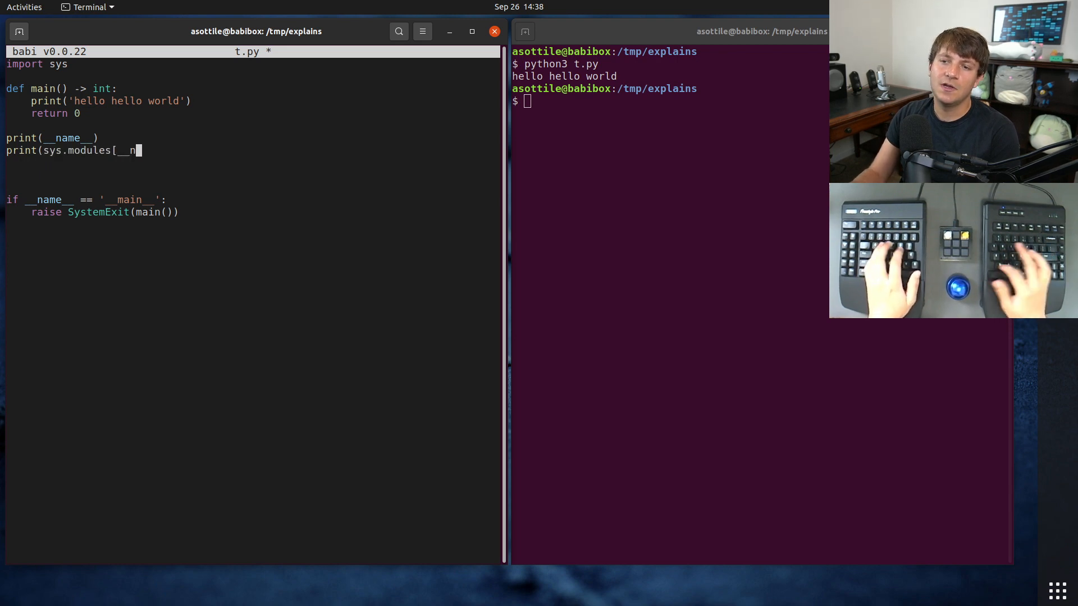
key("ctrl+s")
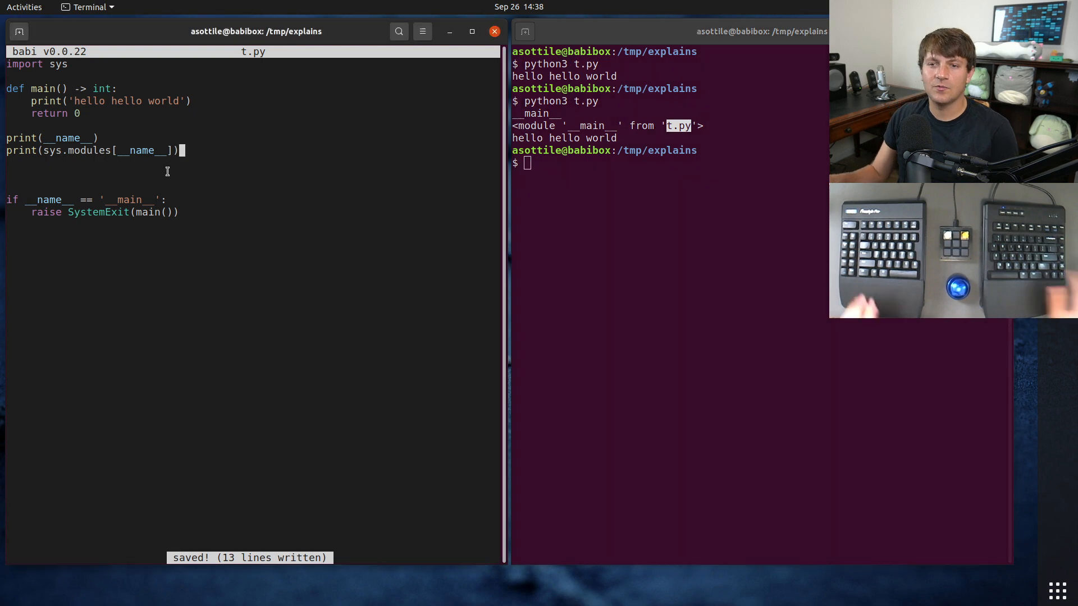
Add print(__file__) to t.py and move to the shell to run it
type("print(")
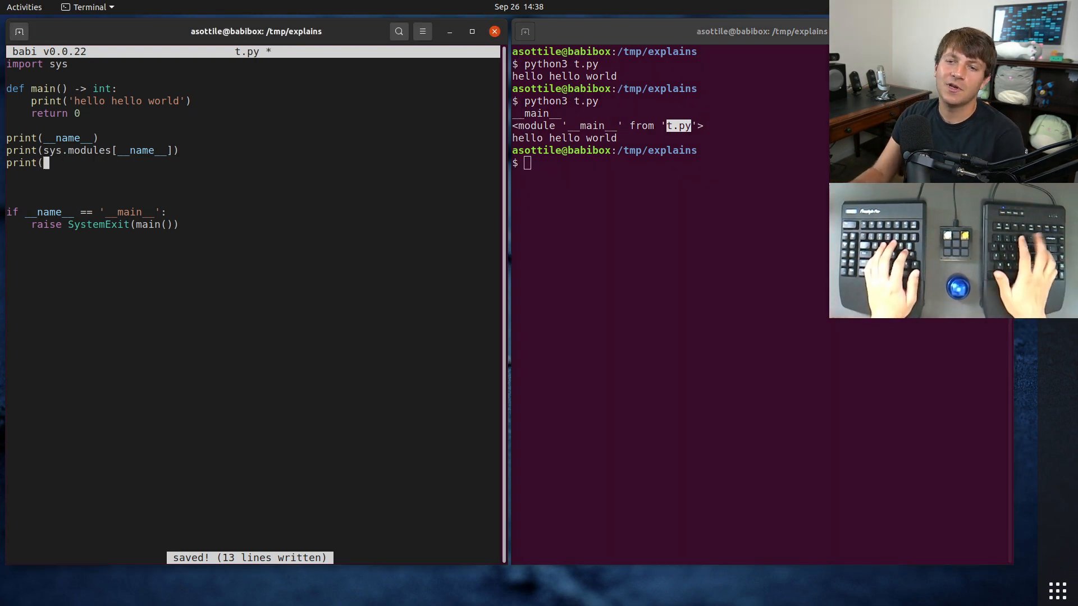
type("__file__)")
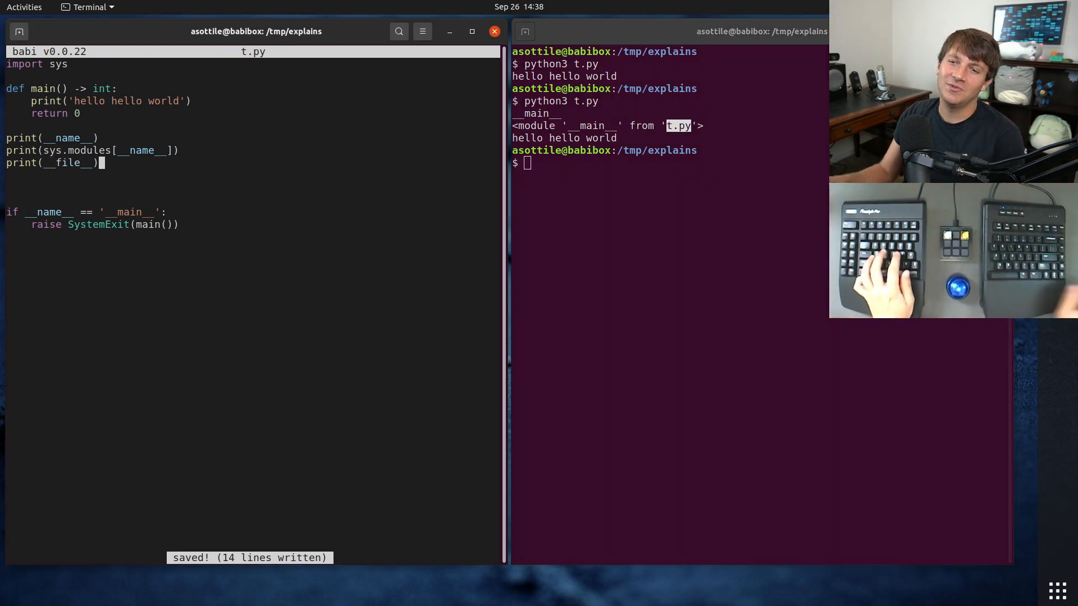
key("Return")
type("python3 -c 'import ")
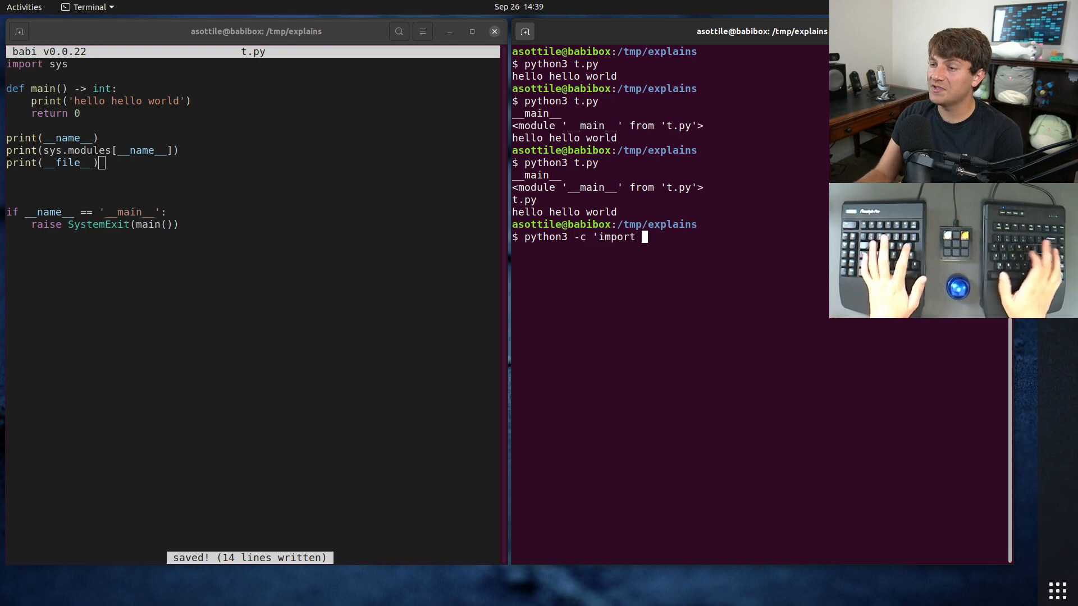
Run python3 -c 'import t' to show t loads from /tmp/explains/t.py, then return to the editor
type("t'")
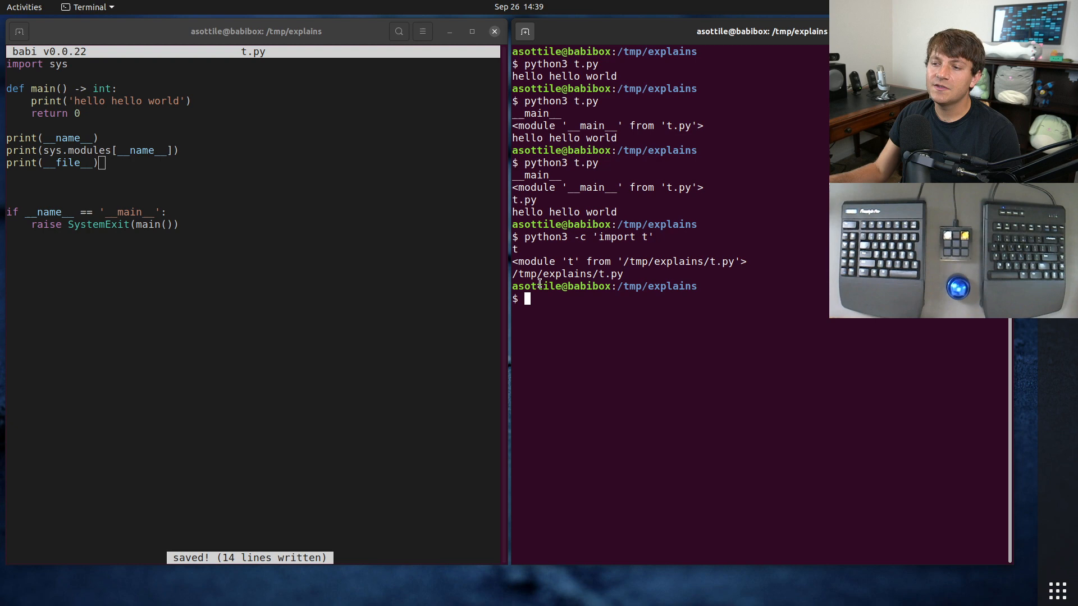
double_click(66, 137)
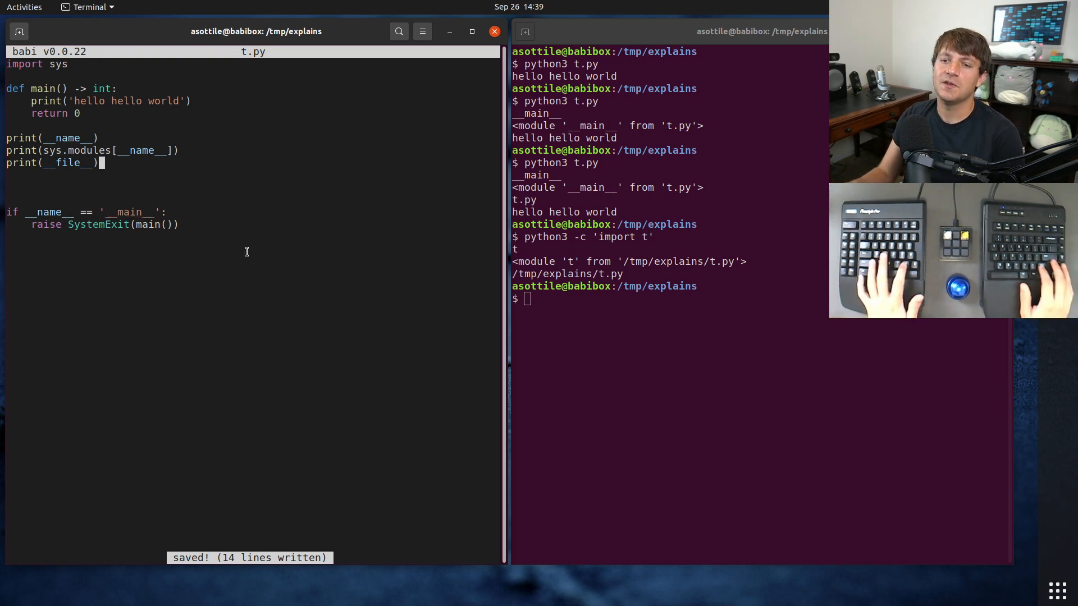
Add an else branch printing 'this module was imported!' and rerun the import
type("else:")
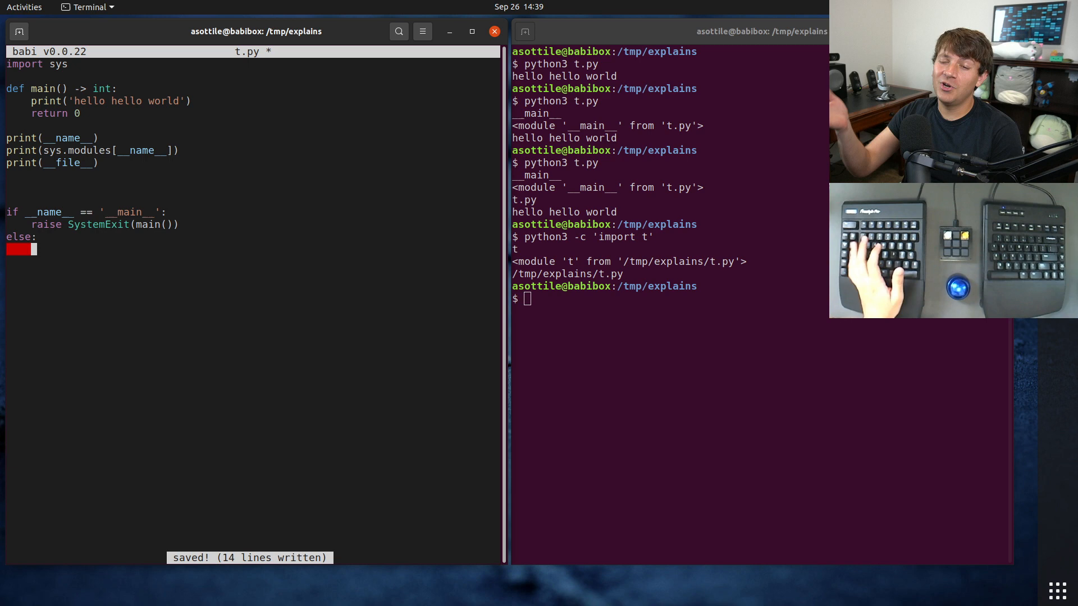
type("print('t")
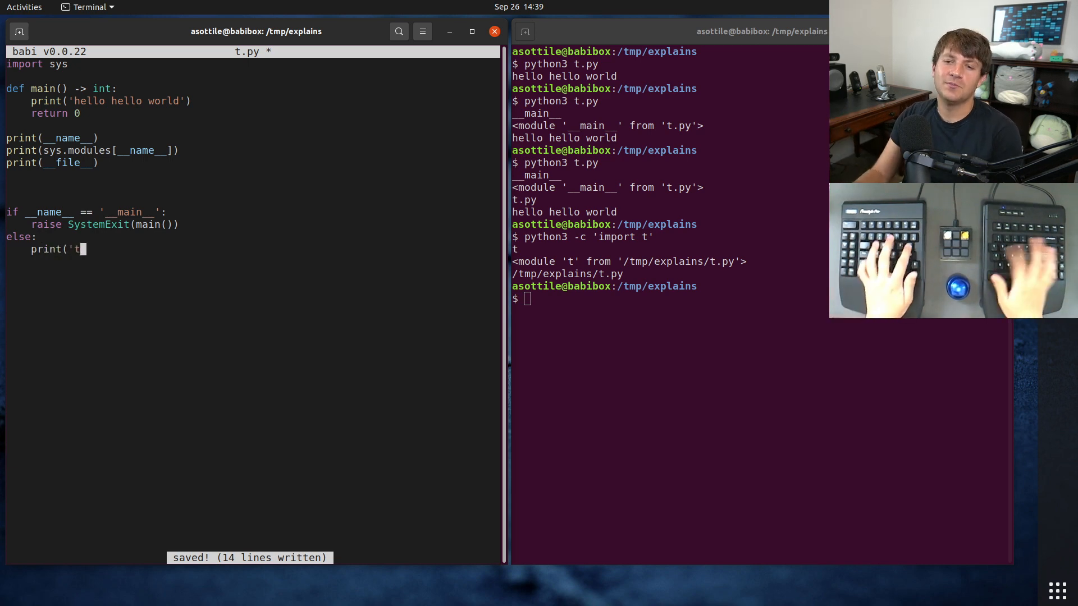
type("his module was importe")
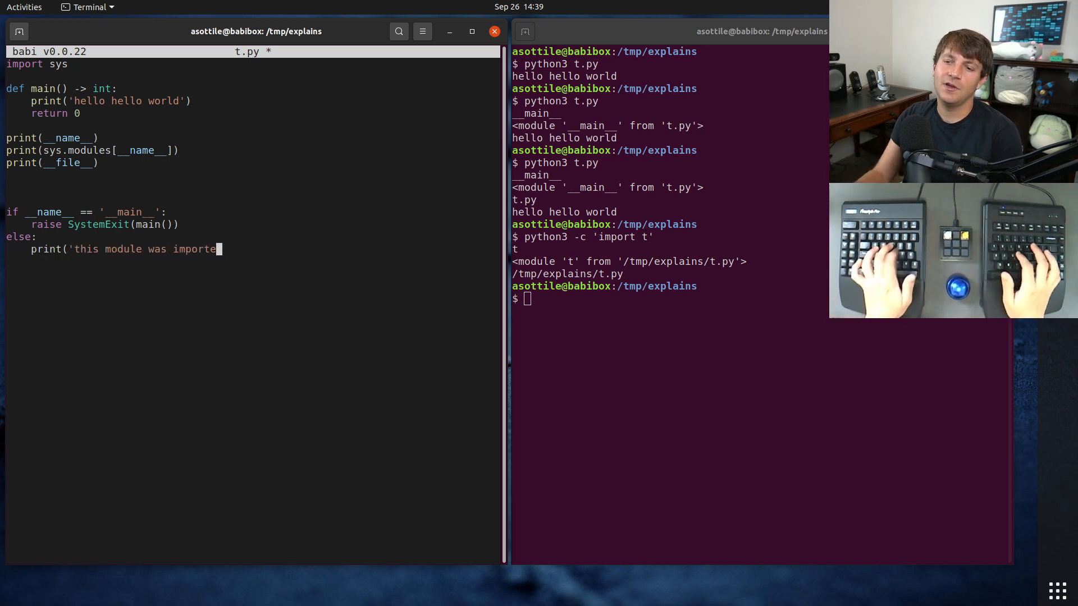
type("d!')")
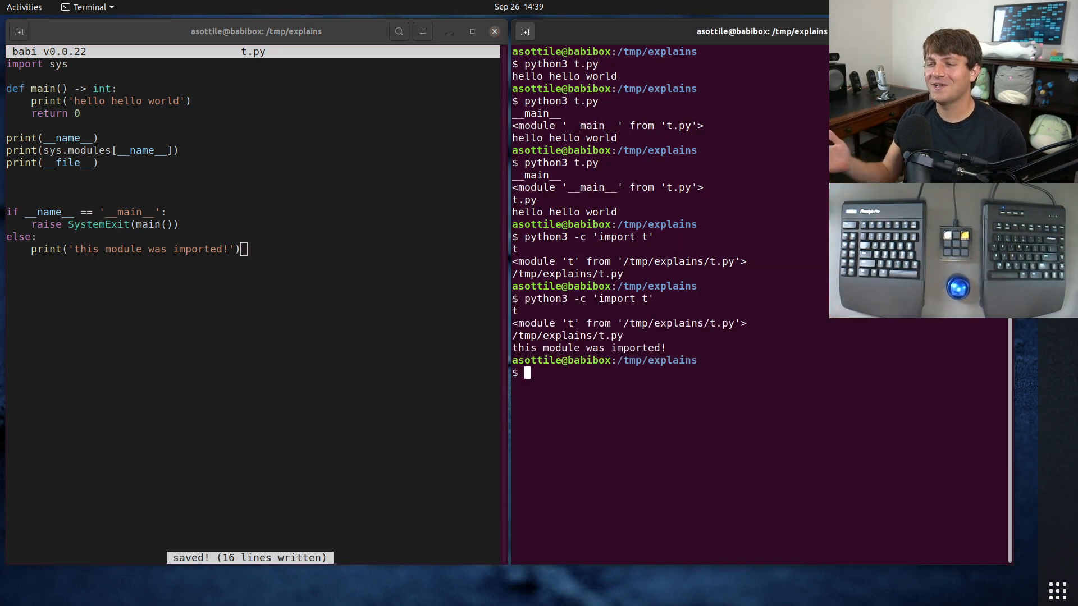
type("py")
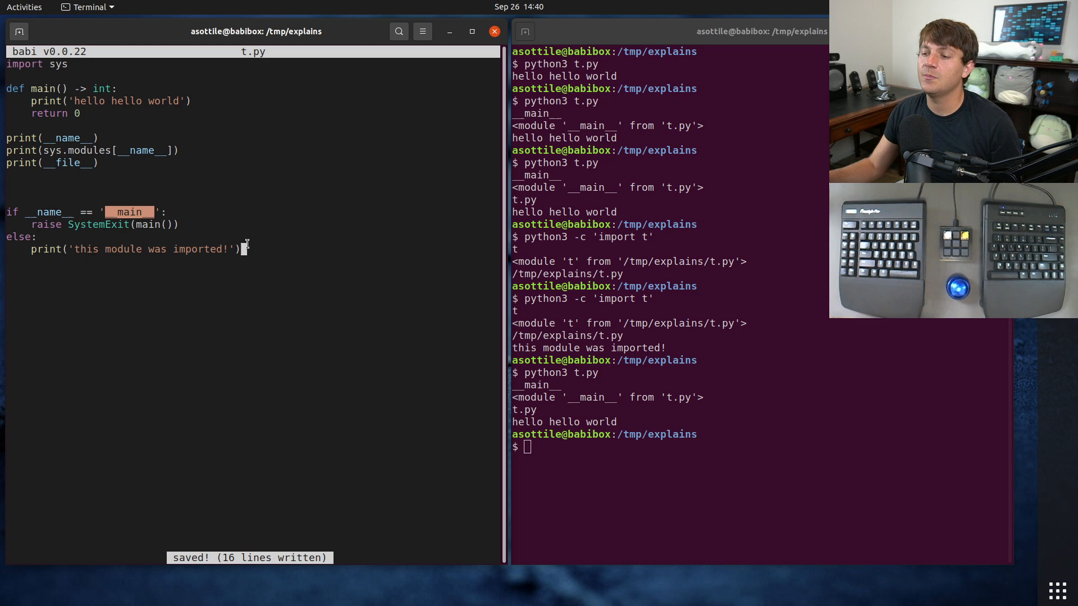
List /tmp/explains, mkdir mymod and touch its __init__.py
type("ls")
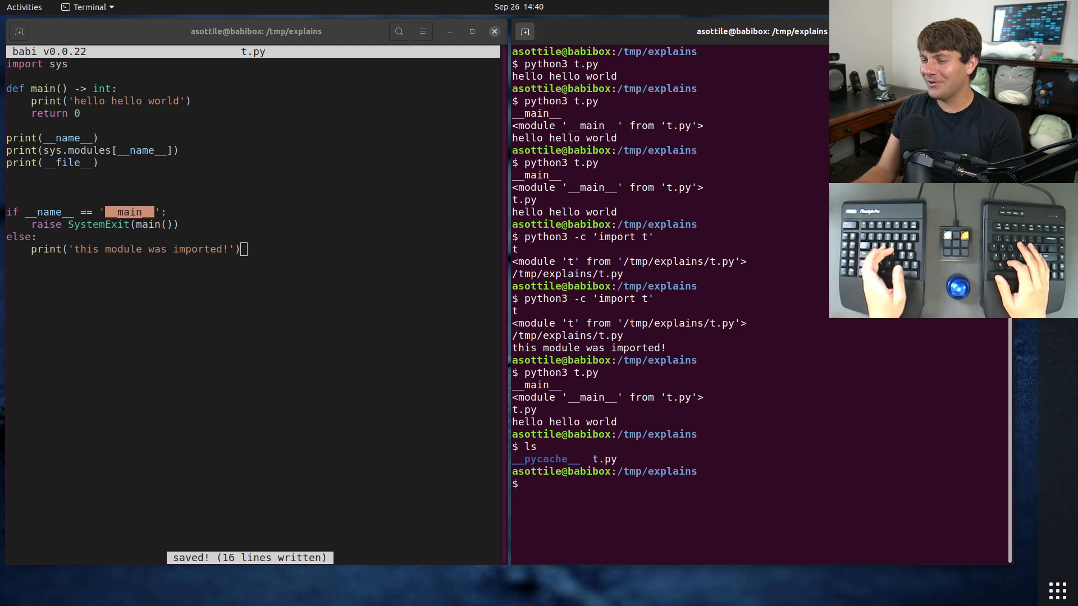
type("mkdir mymod")
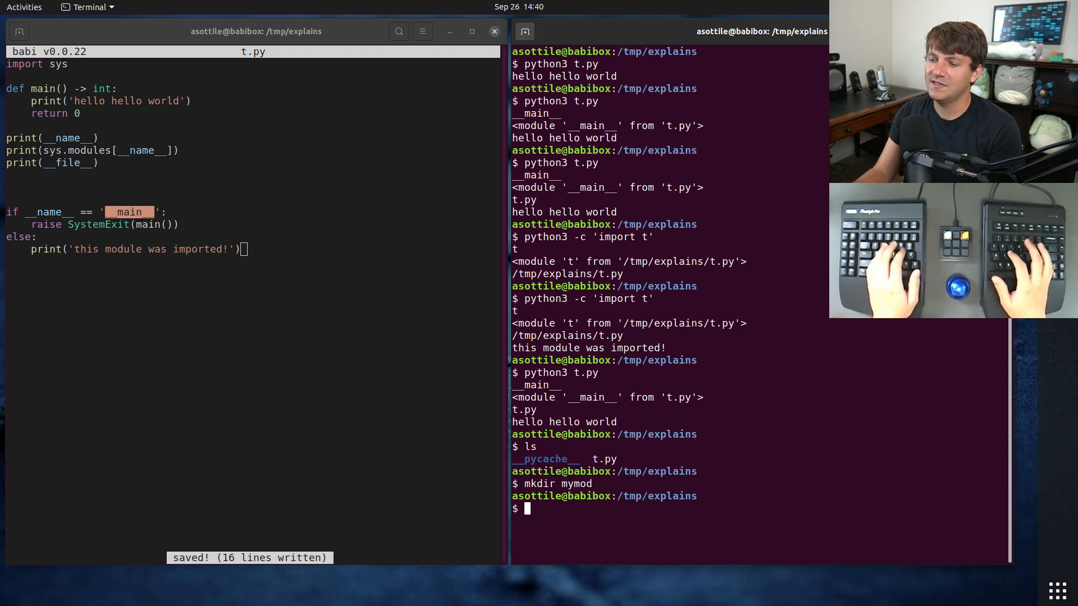
type("touch mymod.")
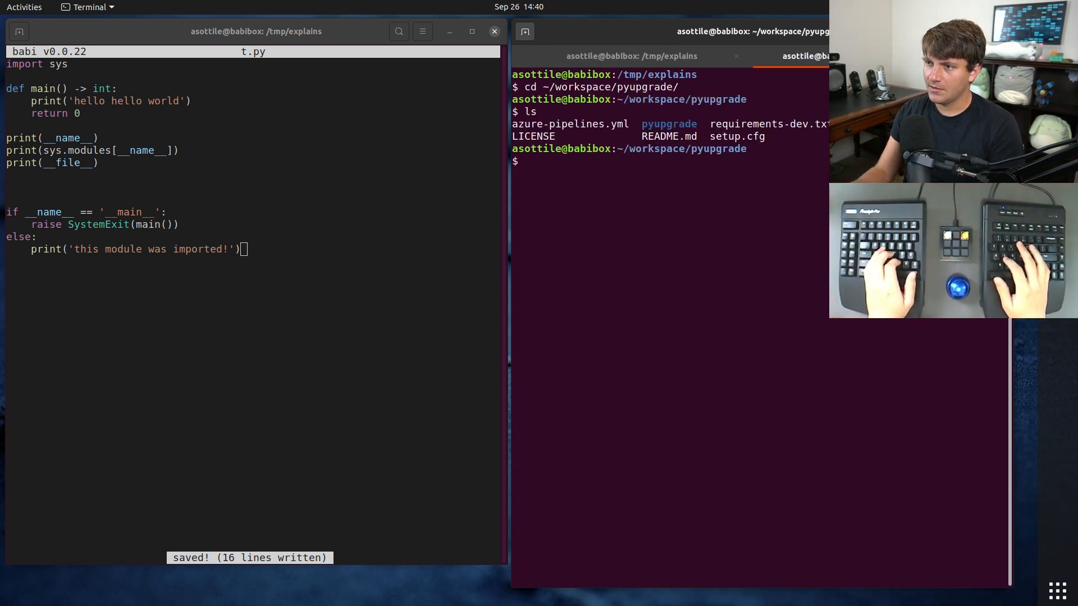
cd into ../pre-commit and view its setup.cfg in nano
type("cd ../pre-commit")
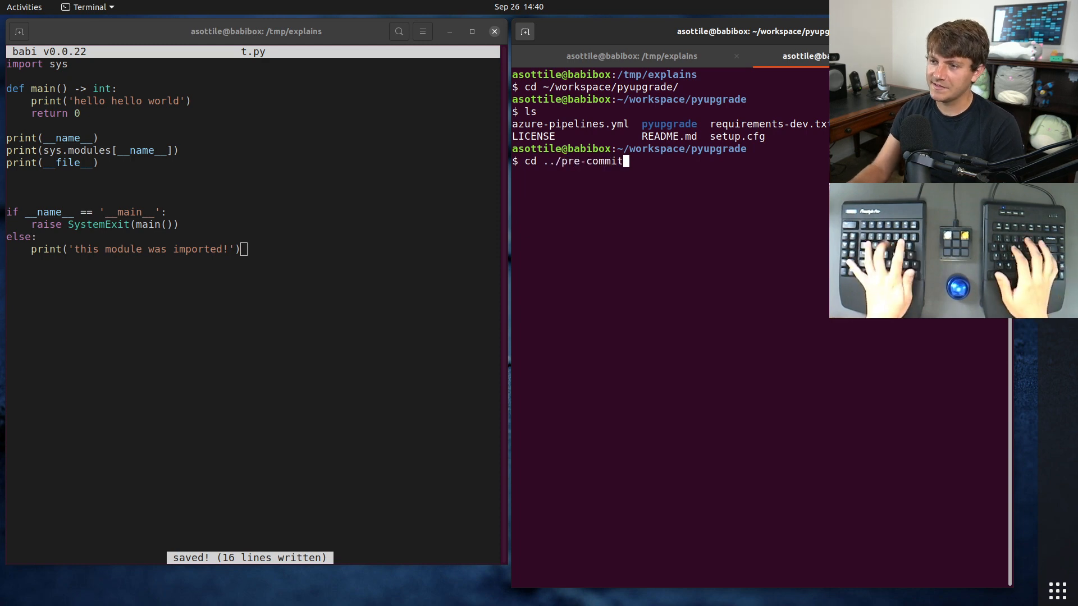
type("nano s")
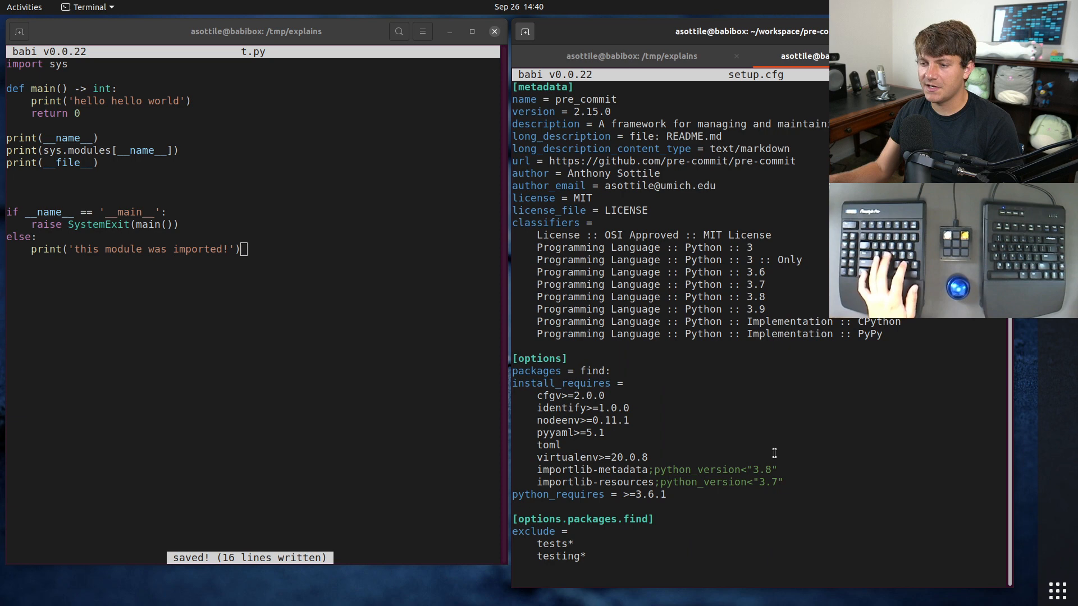
scroll("down", 3)
type("python -m")
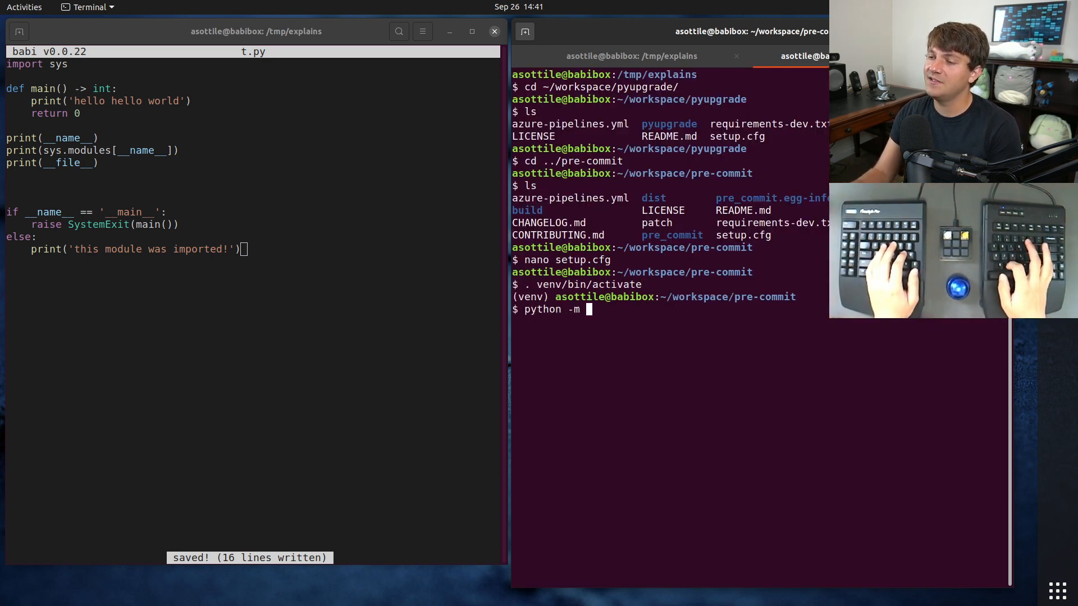
Run python -m pre_commit --help to show pre-commit's usage
type("pre_commit")
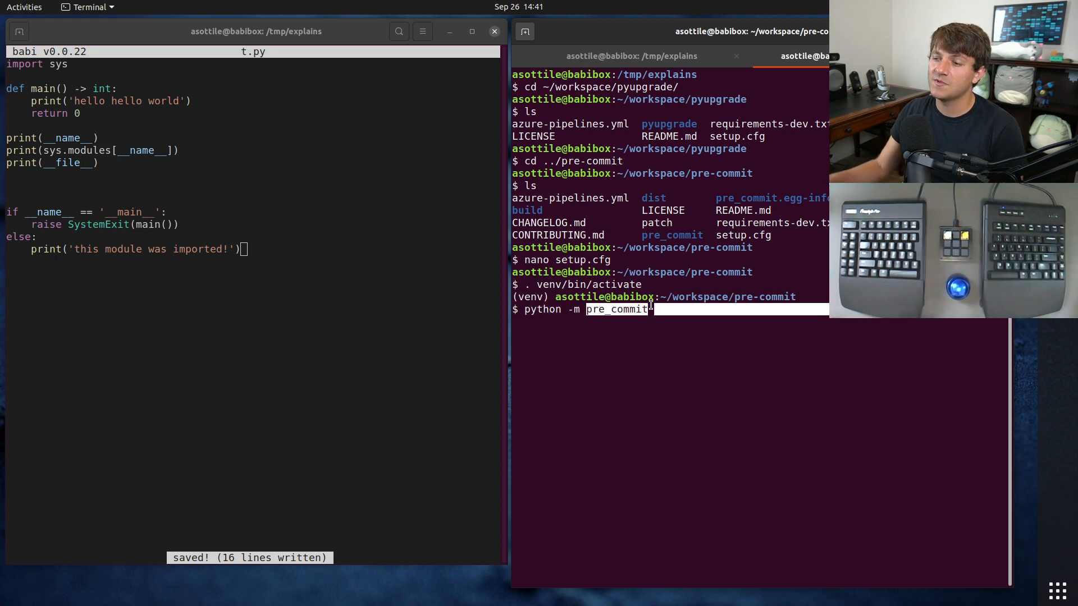
type("--h")
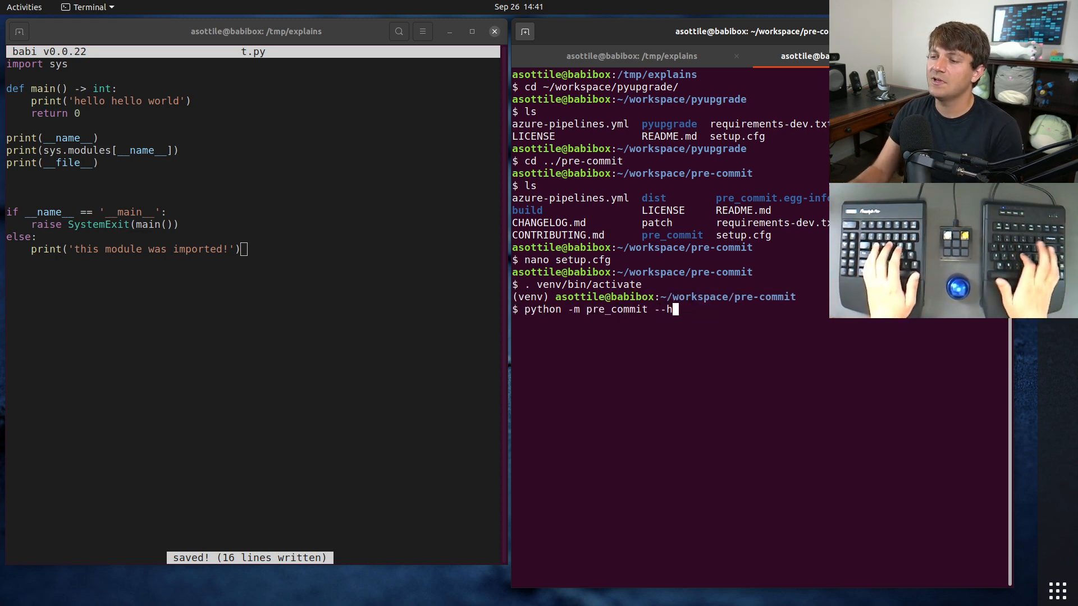
key("Return")
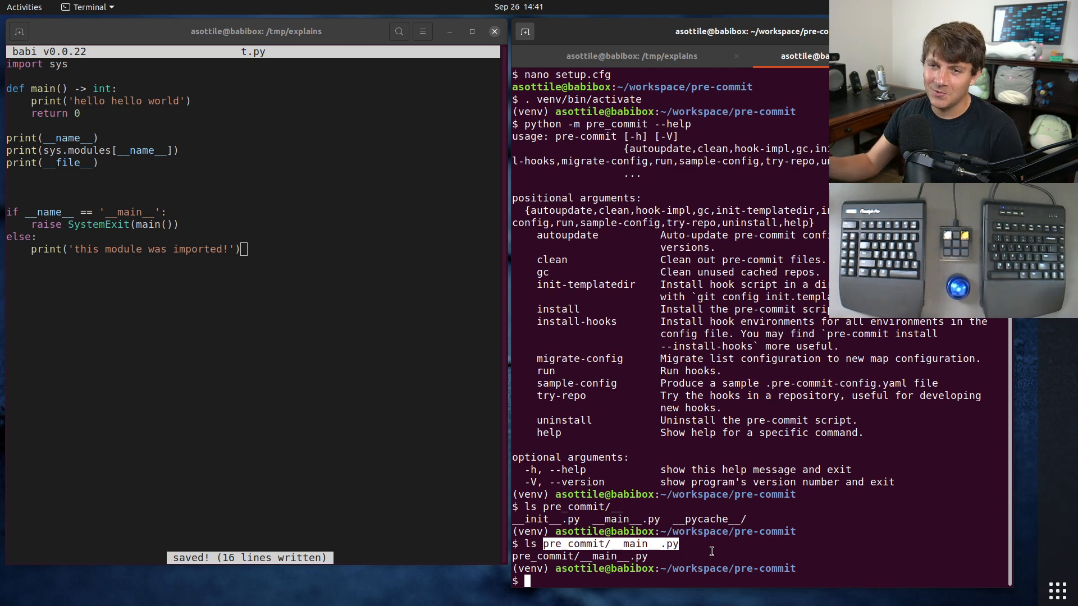
Open pre_commit/__main__.py in nano to inspect it
type("nano")
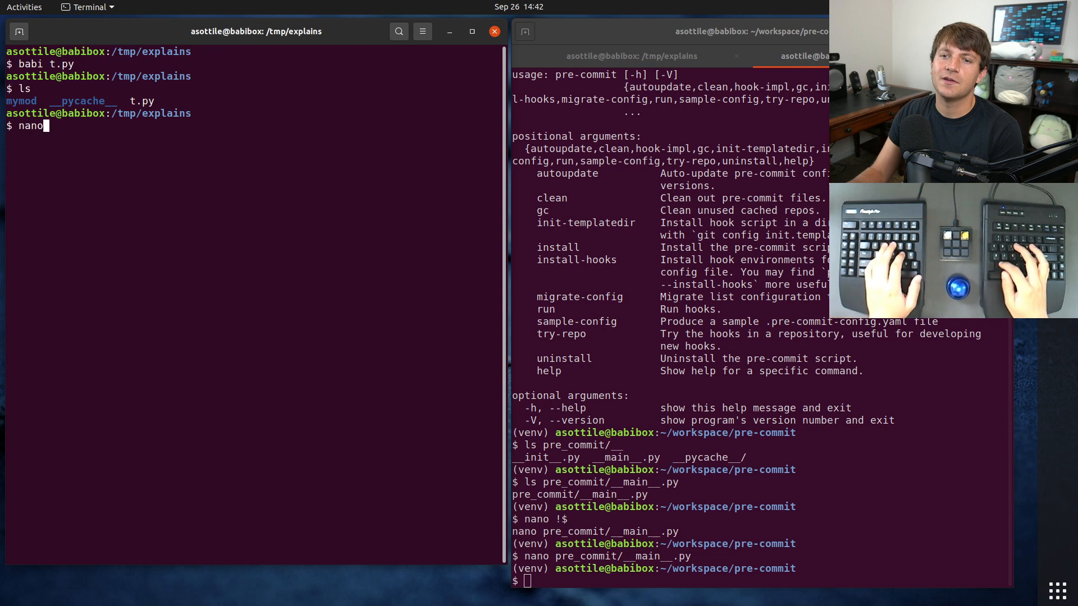
Create mymod/__main__.py with a main() printing 'hello hello world'
type("mymod/__m")
type("print('he")
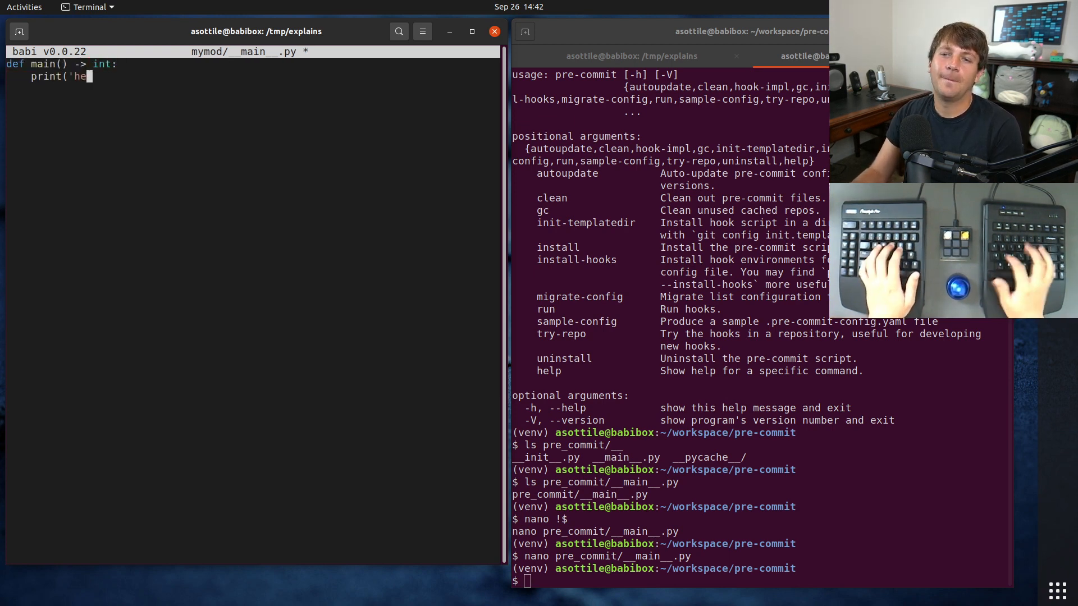
type("llo hello world')")
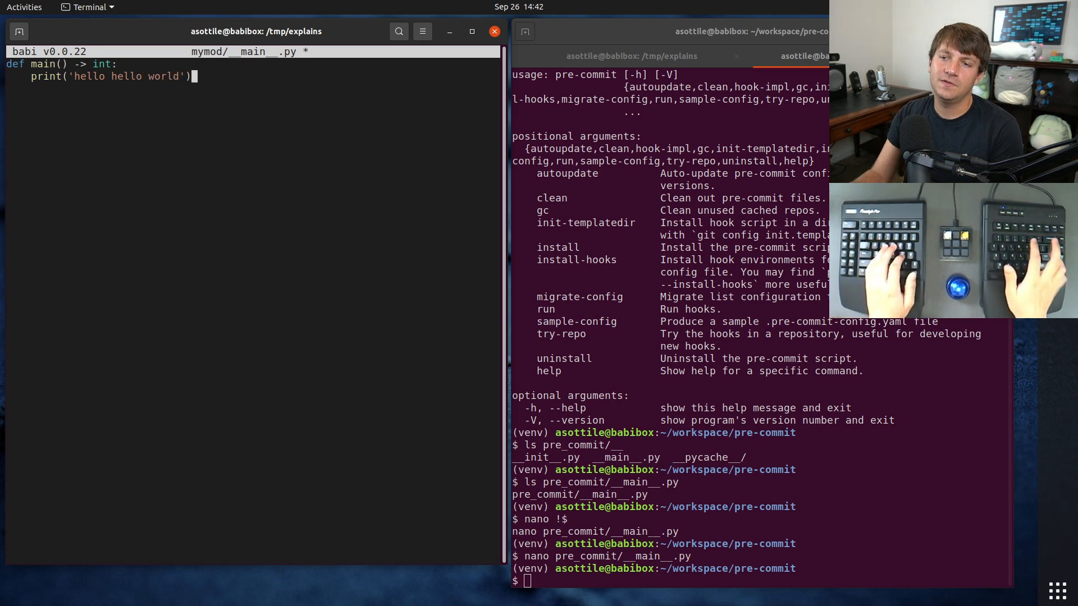
Add the if __name__ == '__main__' guard raising SystemExit(main()) and return to the terminal
type("if __name__ ==")
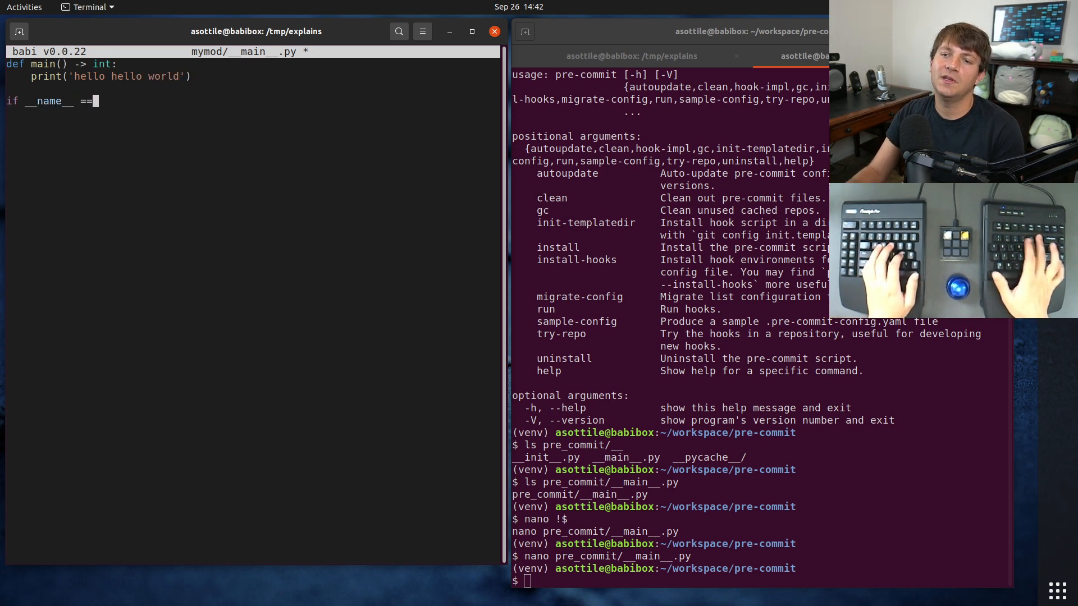
type("'__main__':")
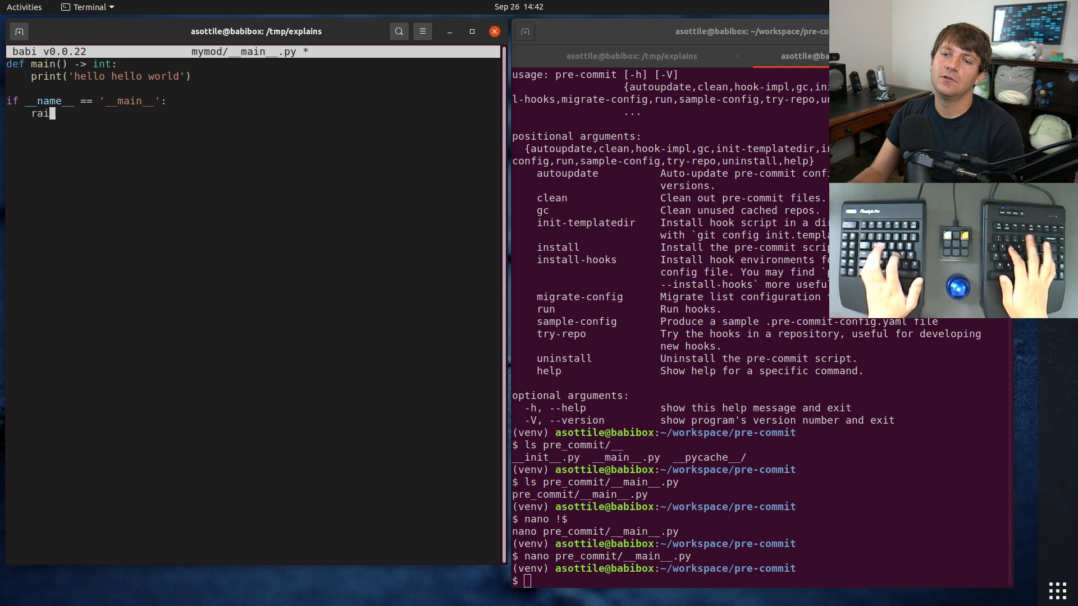
type("se SystemExit(mai")
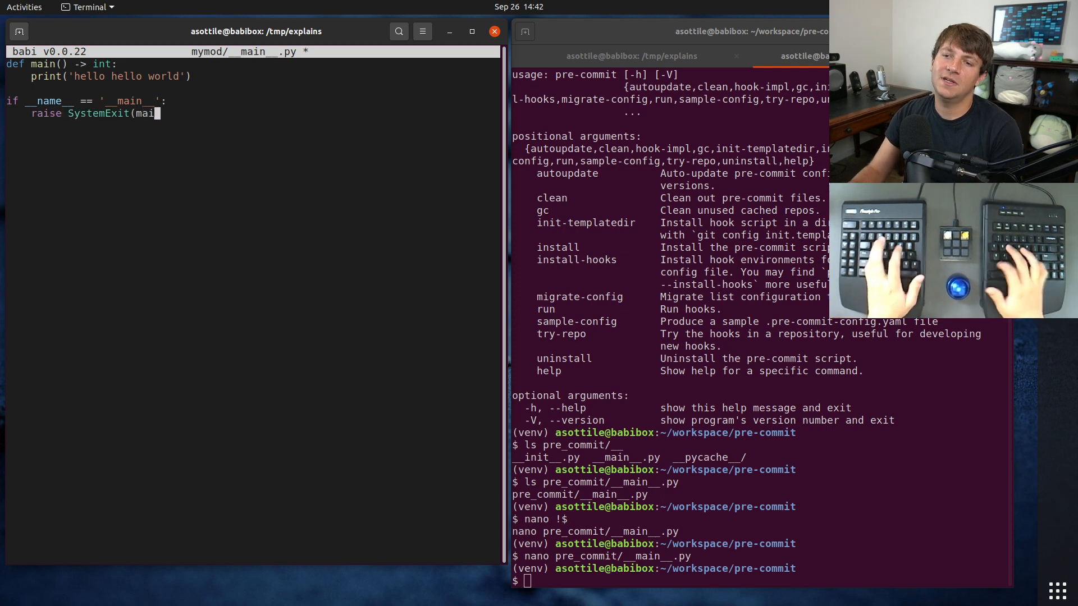
type("n())")
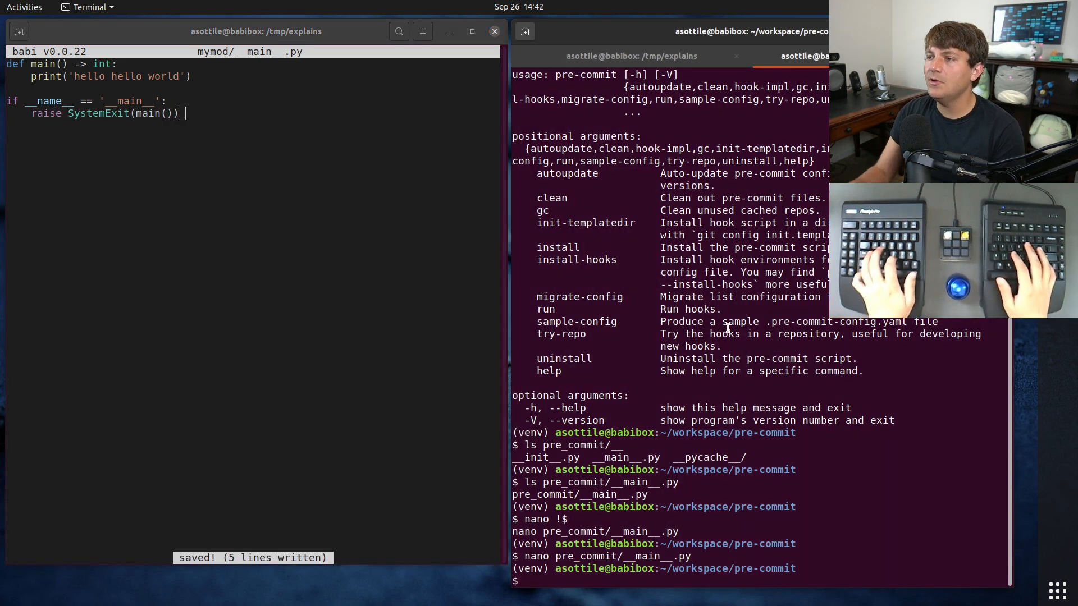
left_click(630, 56)
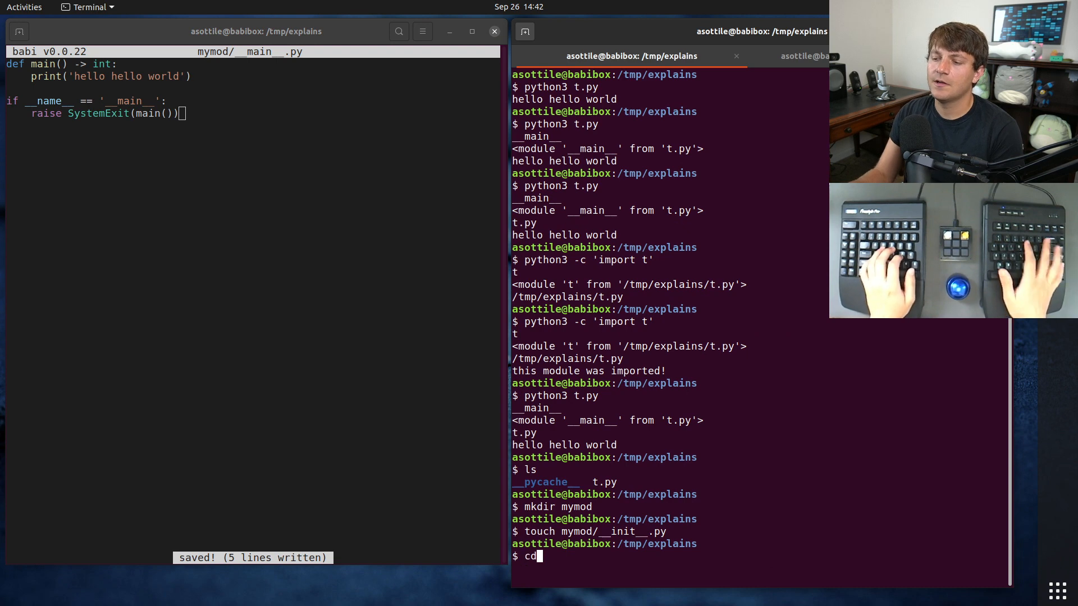
Run python3 -m mymod in /tmp/explains so the package prints 'hello hello world'
type("python -")
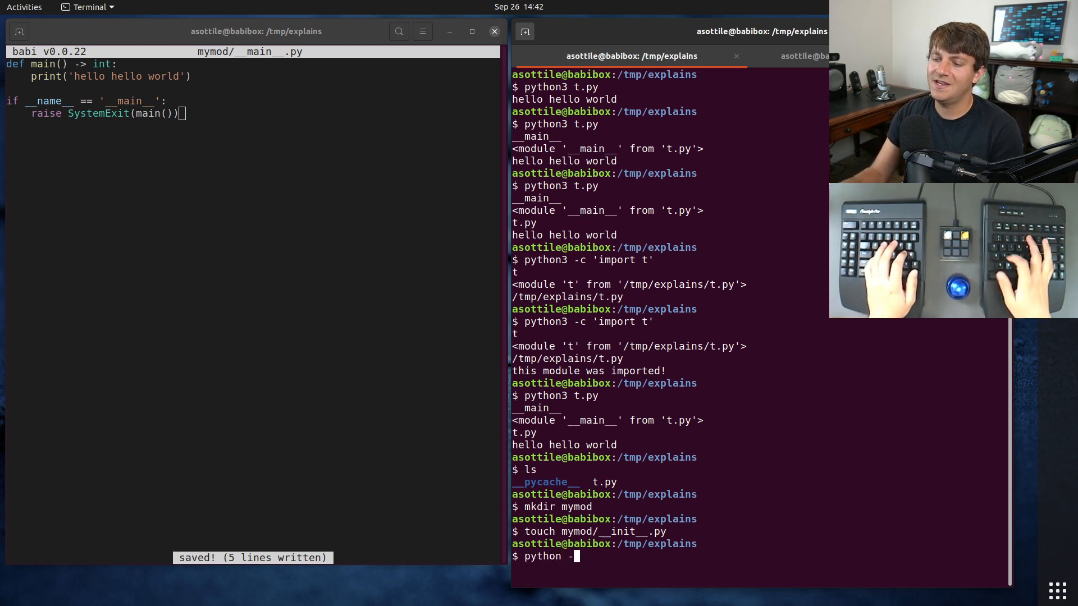
type("m mymod")
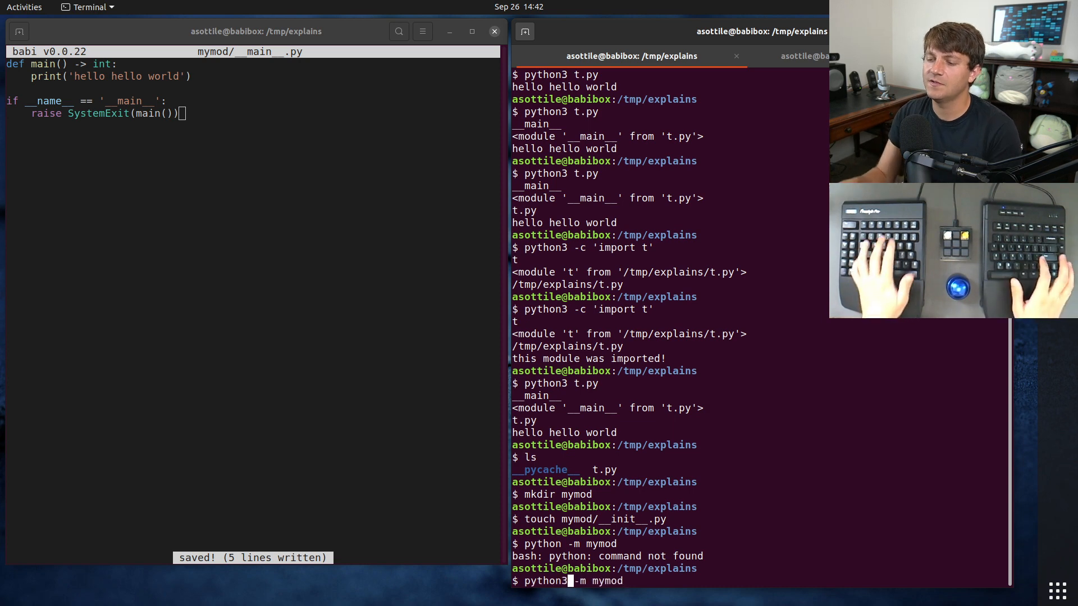
key("Return")
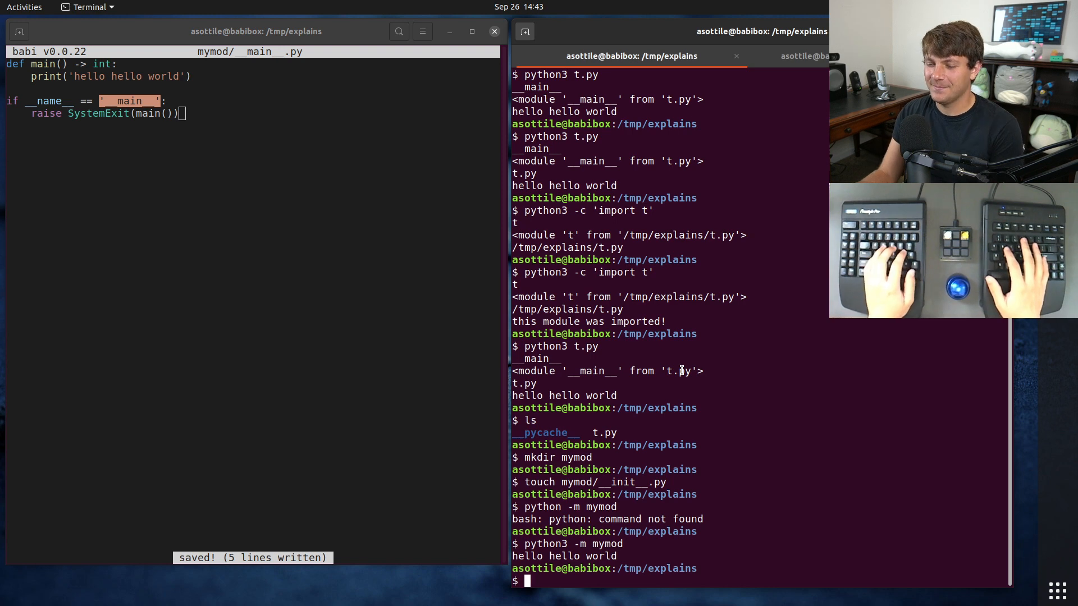
type("python3 -m ^C")
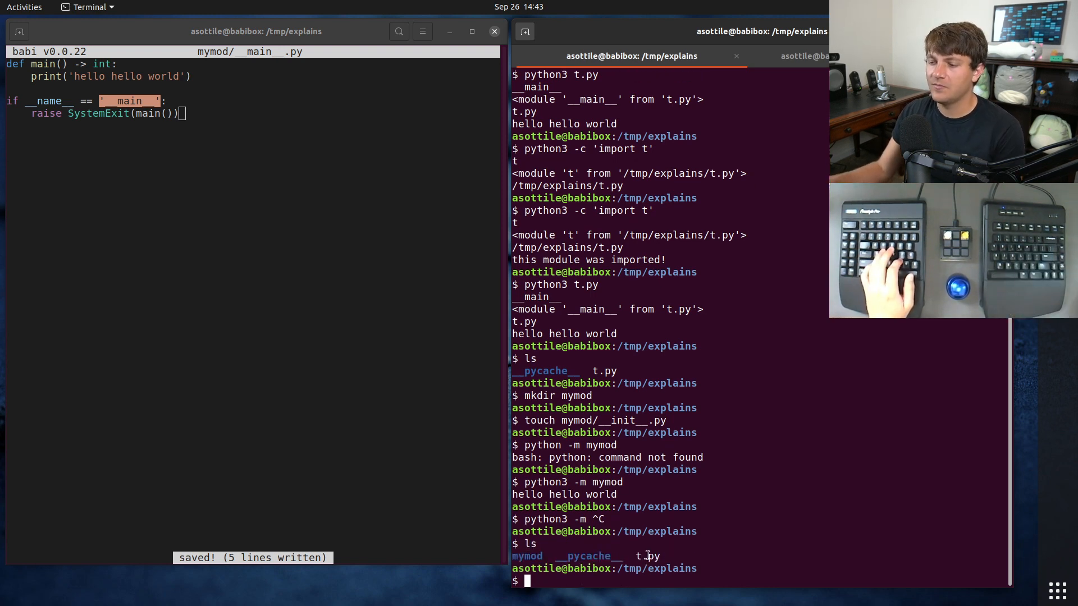
Run python3 -m t, showing __main__ from /tmp/explains/t.py printing 'hello hello world'
type("python -m t")
type("nano t")
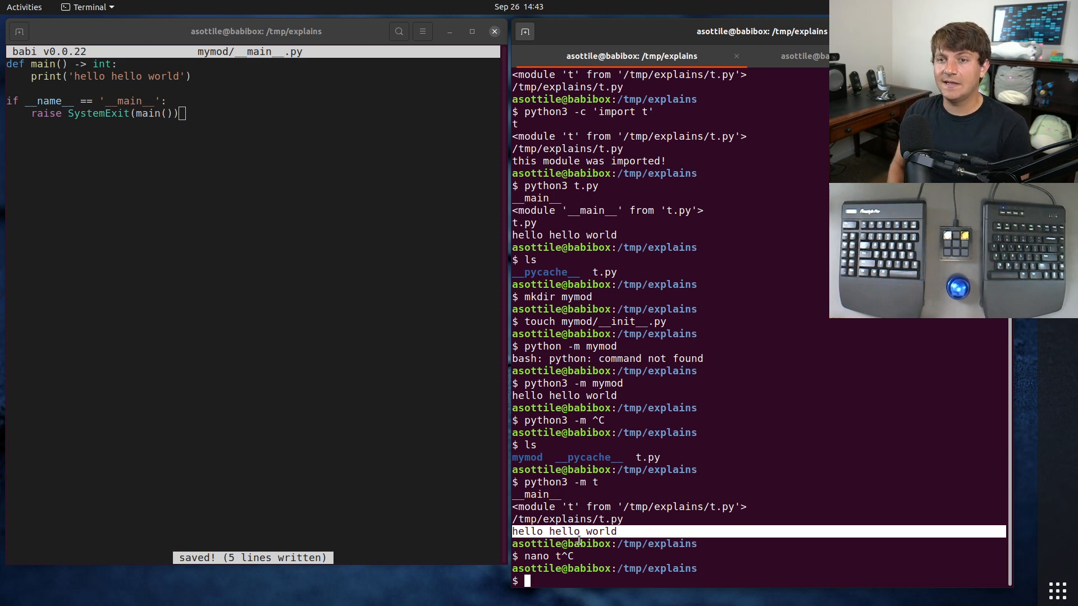
mouse_move(90, 101)
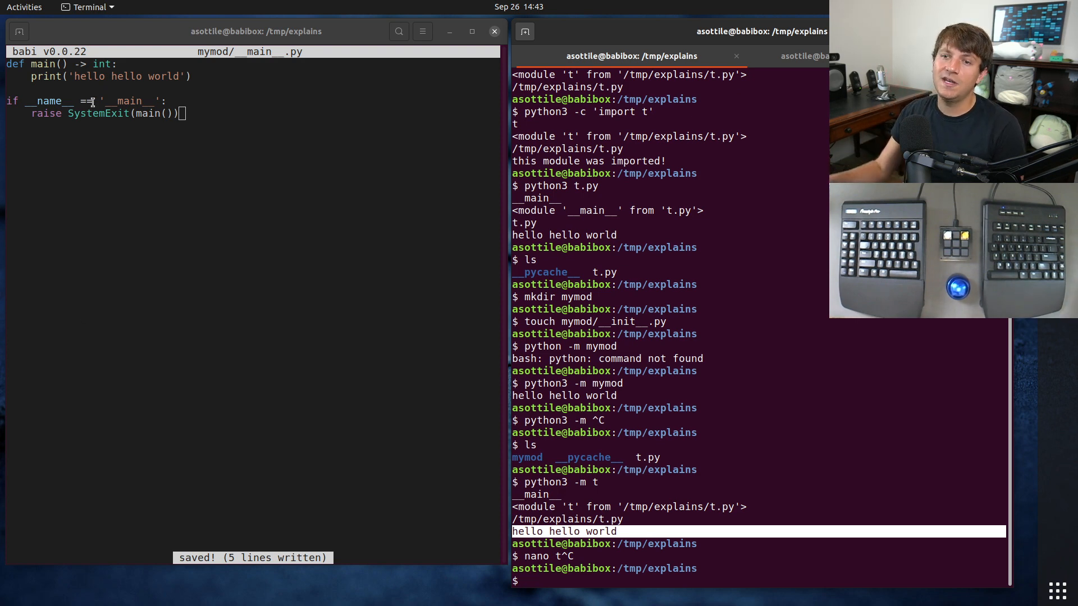